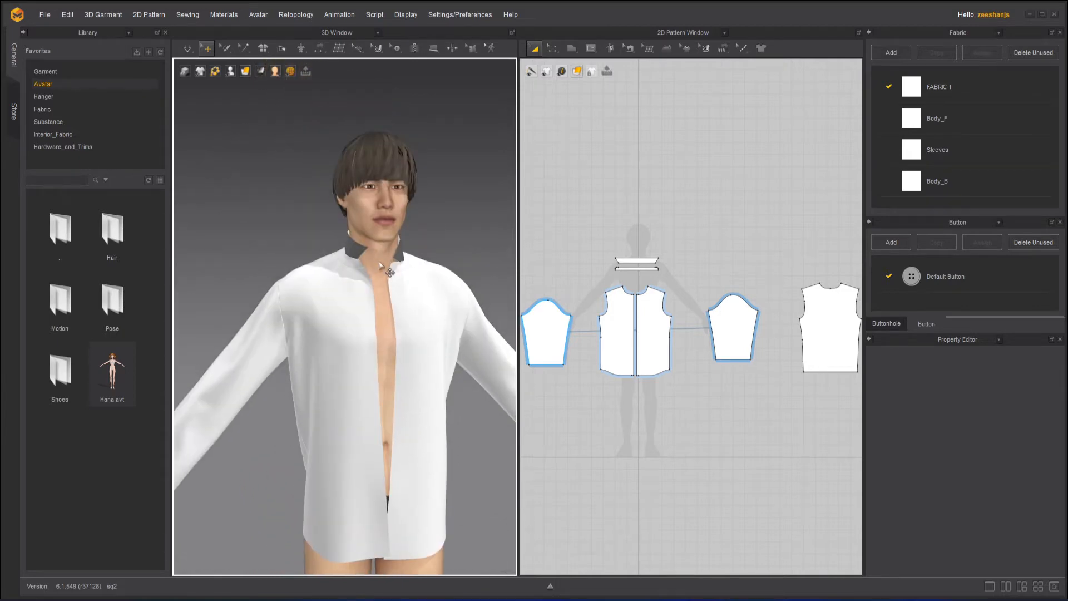
- Move the avatar to the centre of the scene via its context menu
right_click(382, 265)
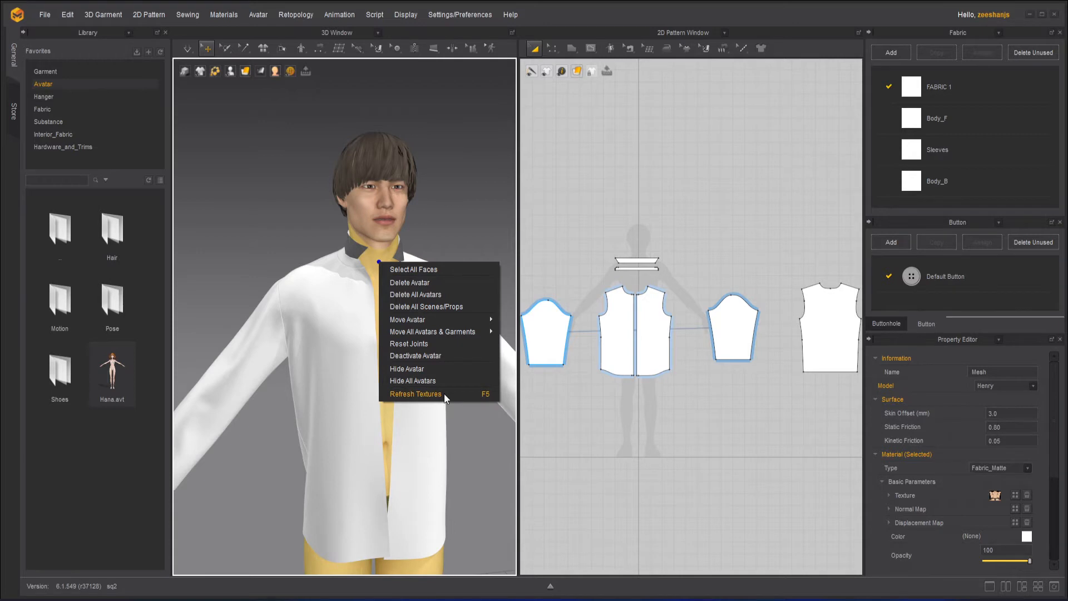
mouse_move(413, 269)
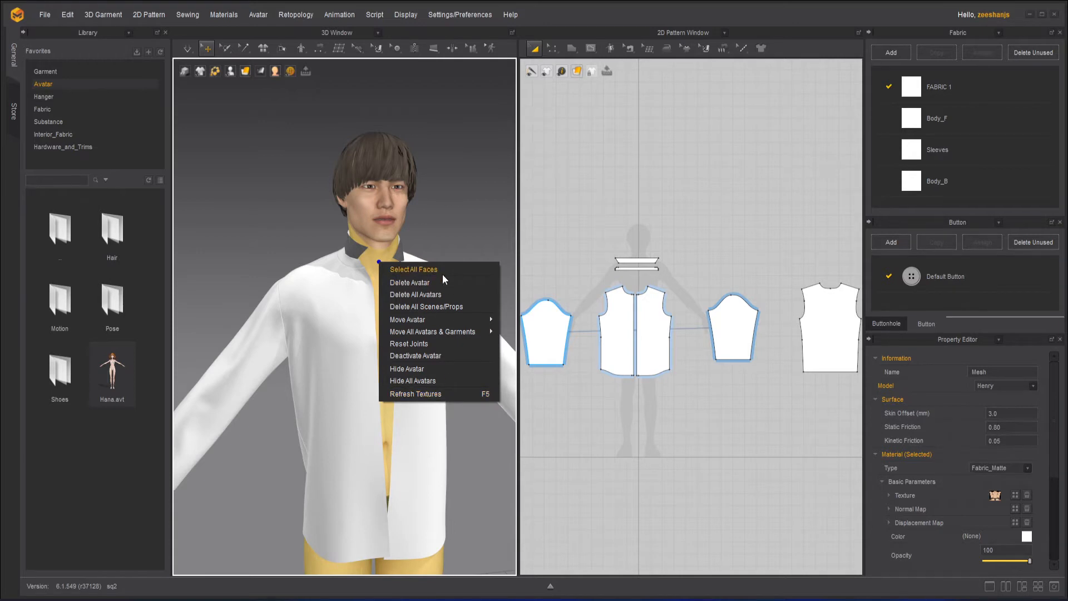
mouse_move(415, 294)
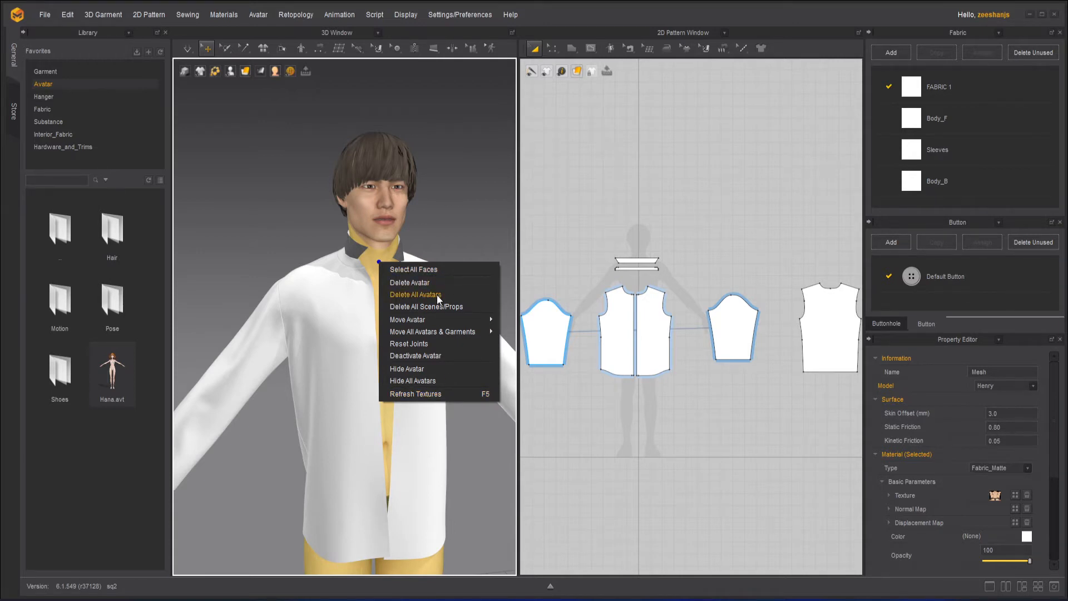
mouse_move(431, 307)
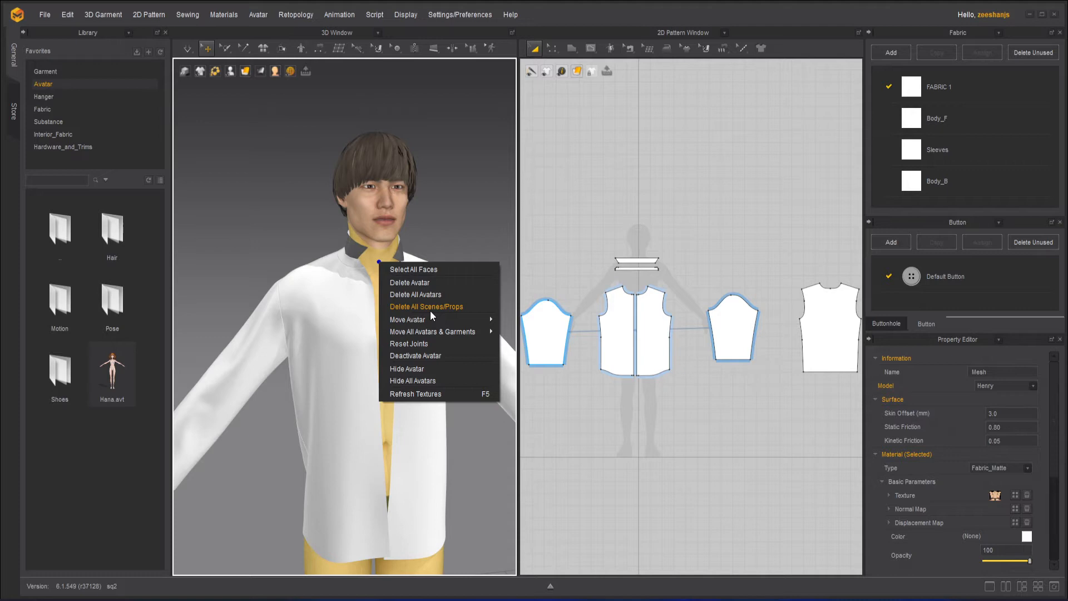
mouse_move(408, 320)
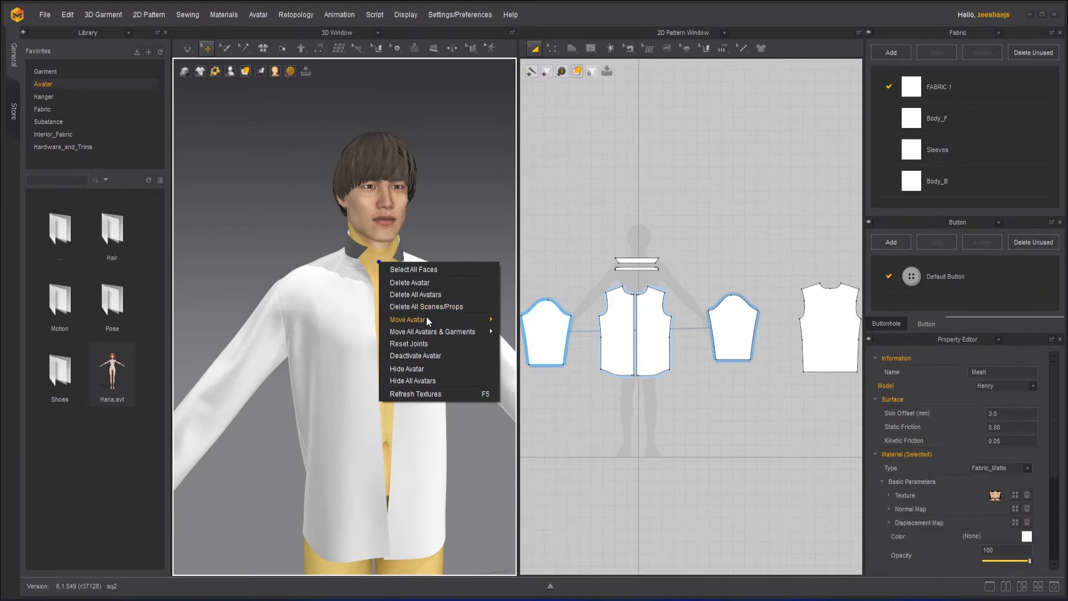
mouse_move(410, 319)
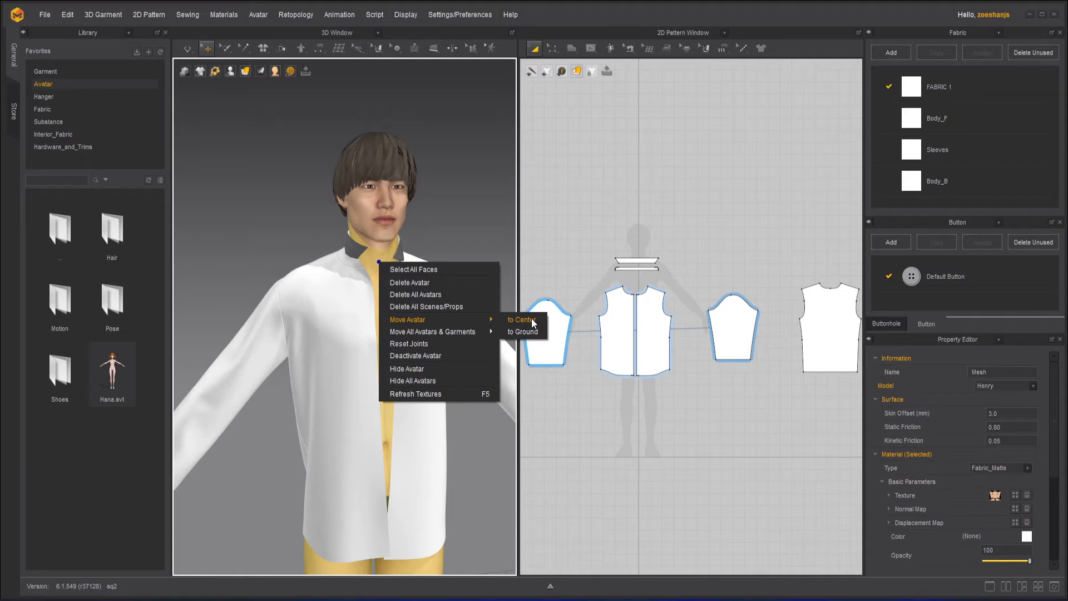
click(519, 319)
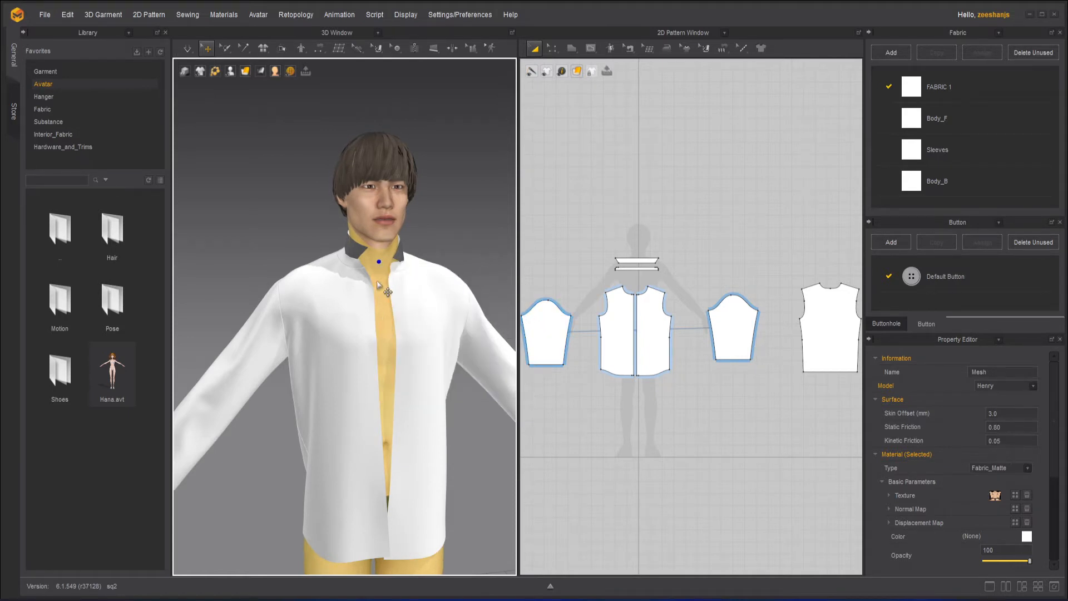
right_click(377, 282)
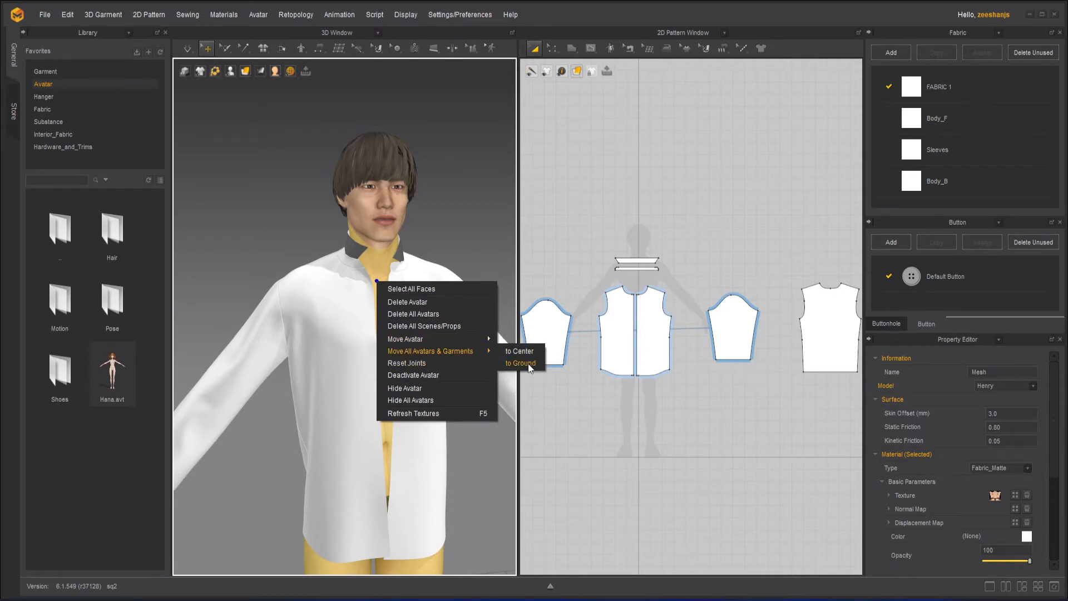
mouse_move(436, 363)
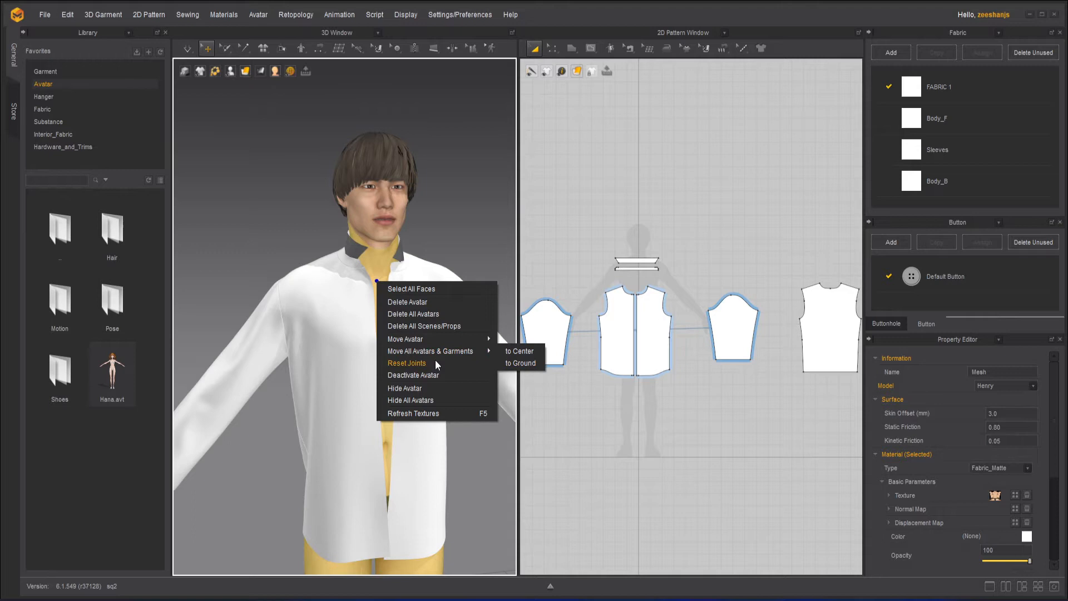
mouse_move(429, 351)
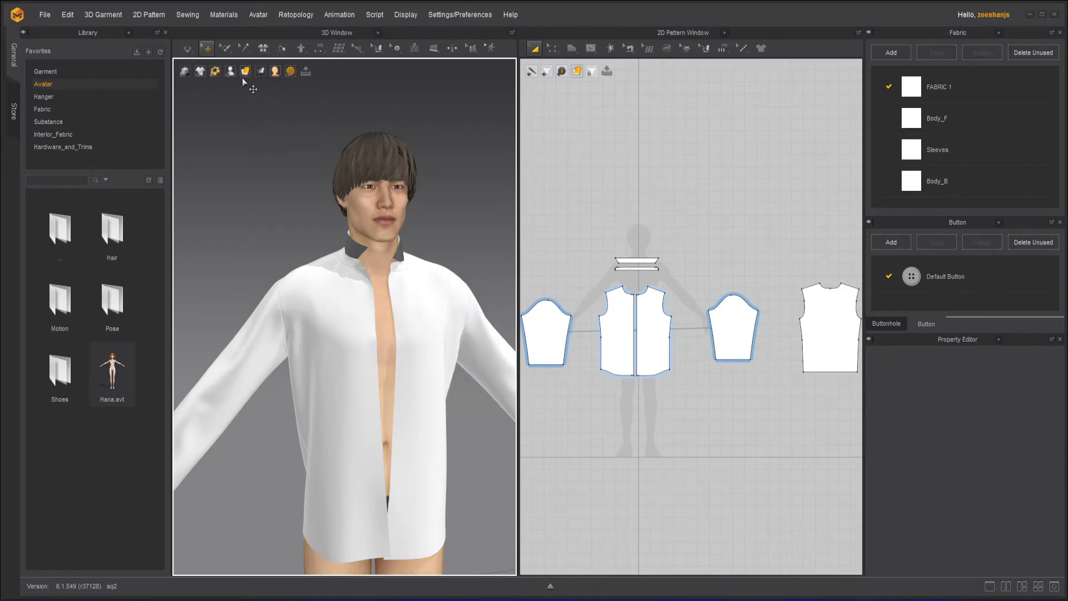
- Show the avatar's X-ray skeleton and rotate the left arm joint downward with the gizmo
click(231, 70)
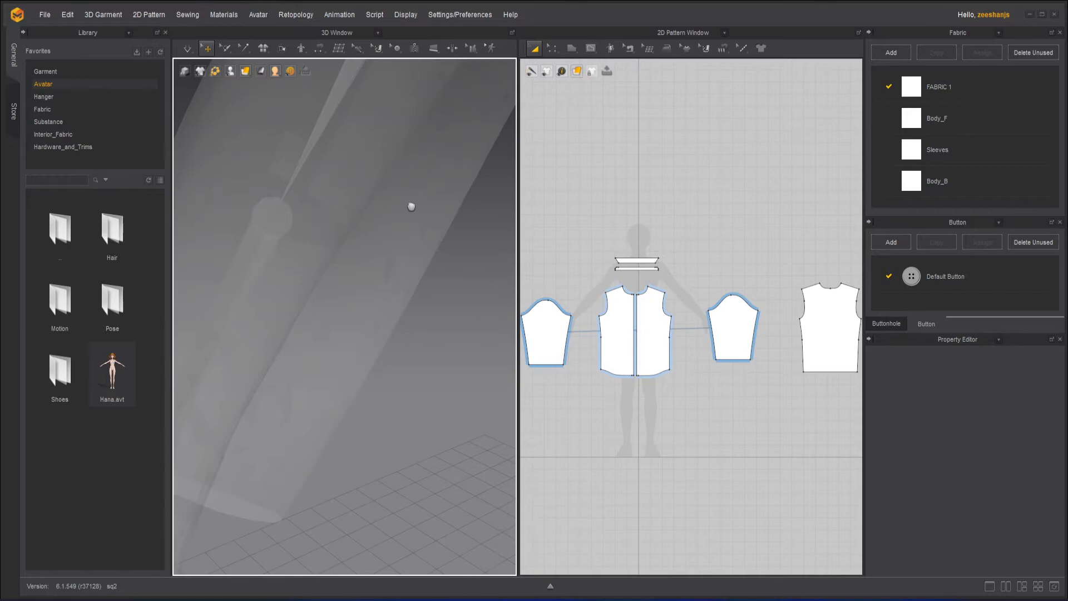
click(200, 71)
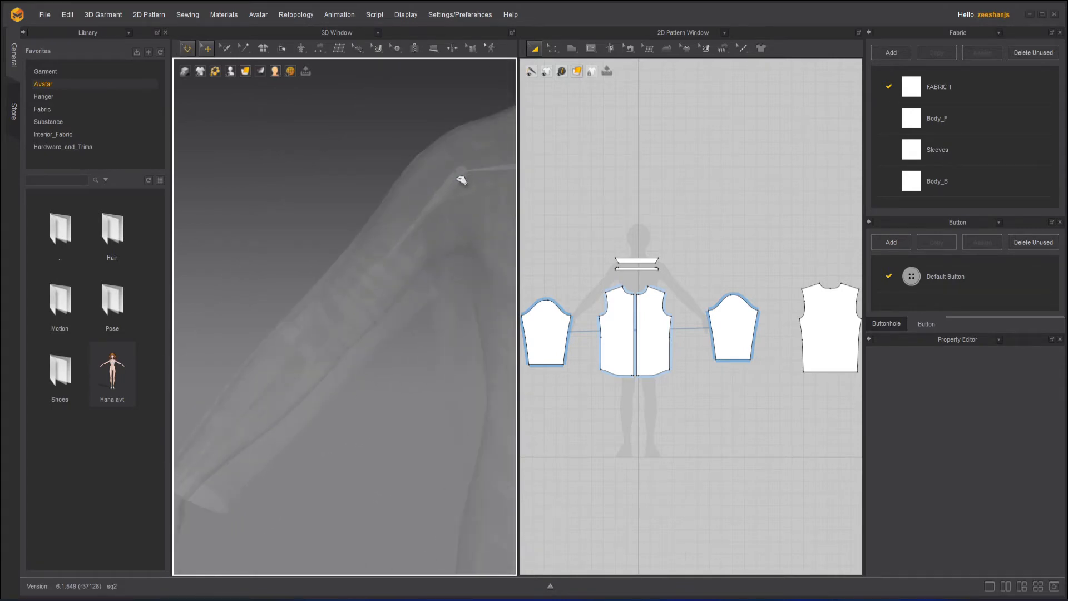
click(462, 181)
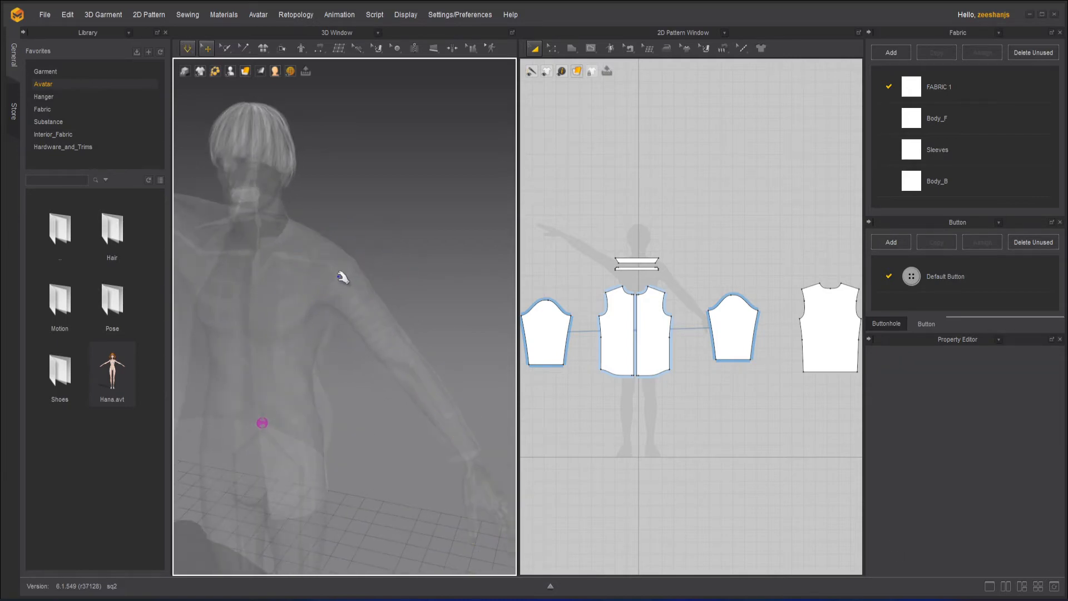
click(341, 277)
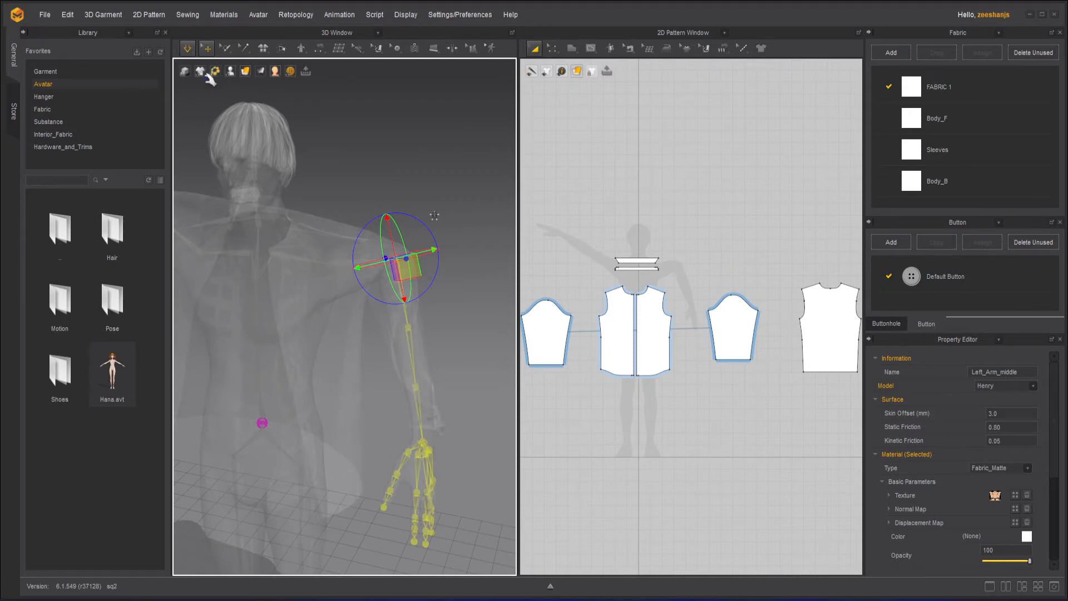
- Restore the avatar's textured skin display and bring up its actions to reset the joints
click(230, 71)
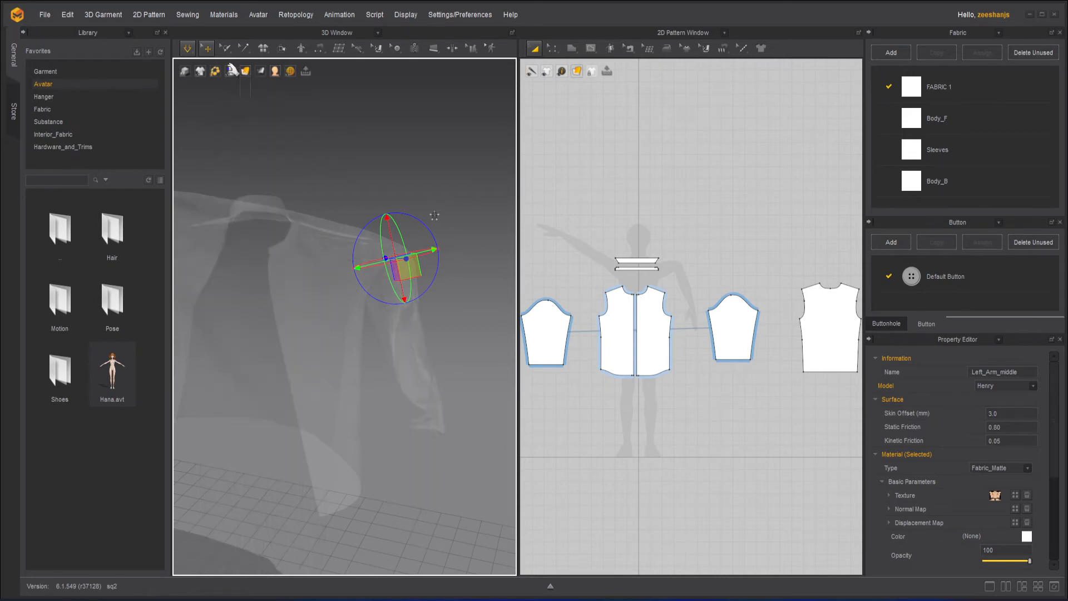
click(230, 71)
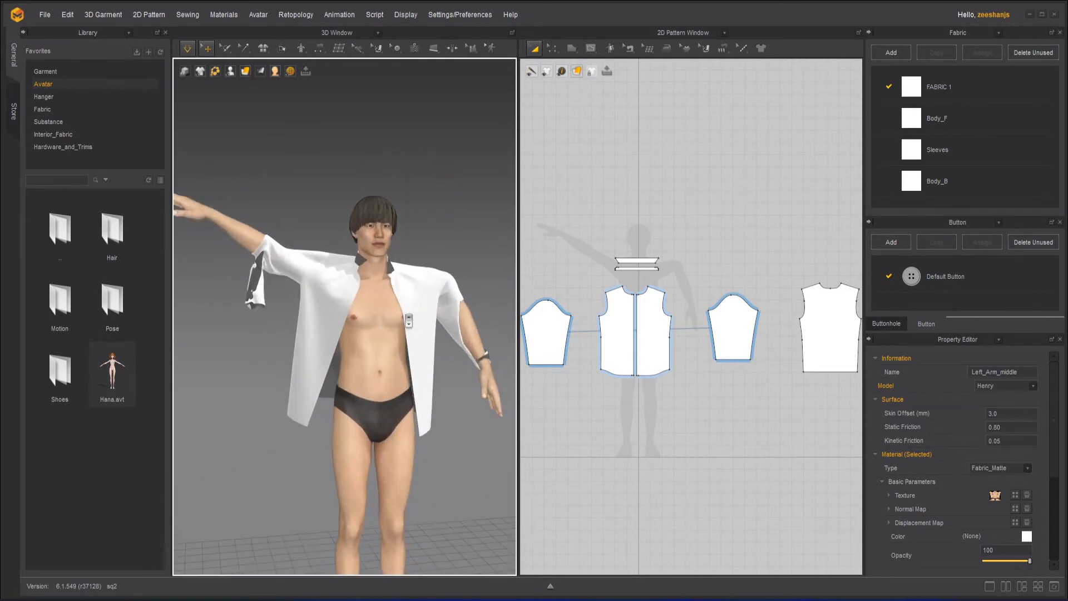
right_click(385, 313)
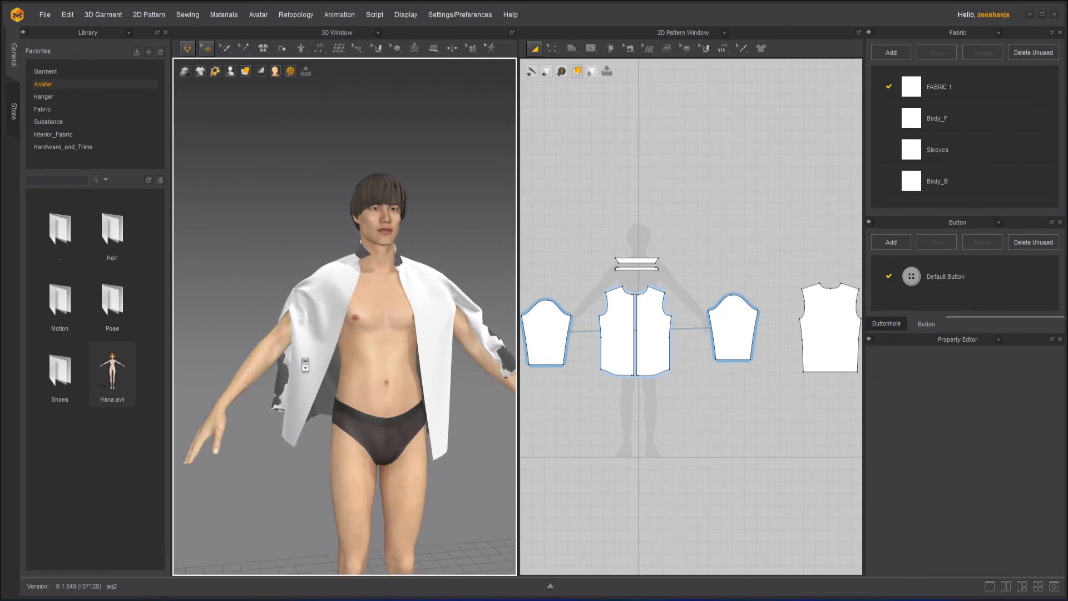
mouse_move(275, 71)
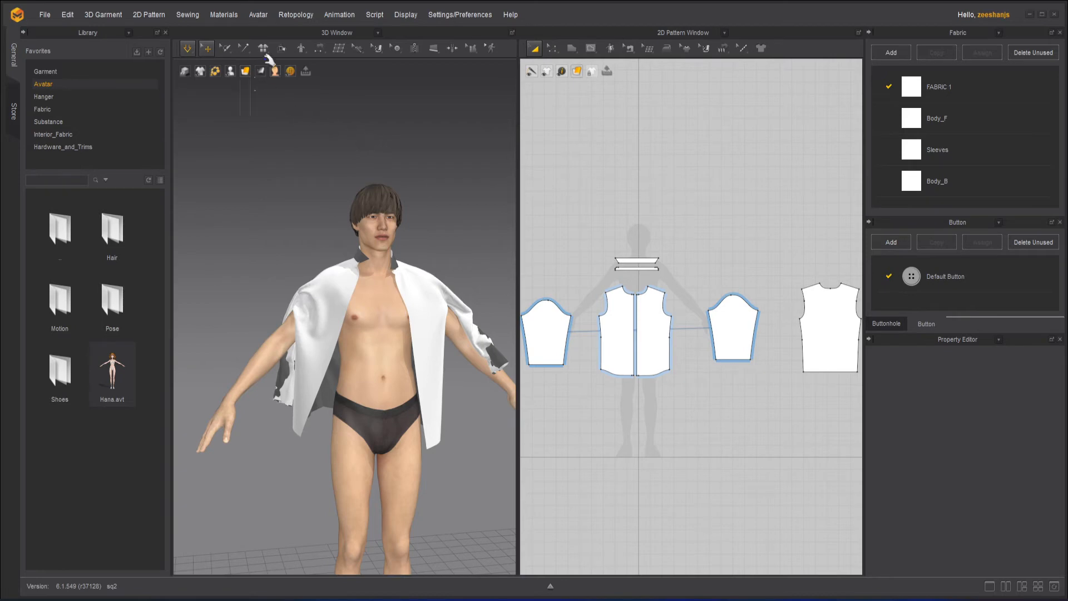
- Simulate the shirt so it drapes onto the reset arms-down avatar
click(282, 48)
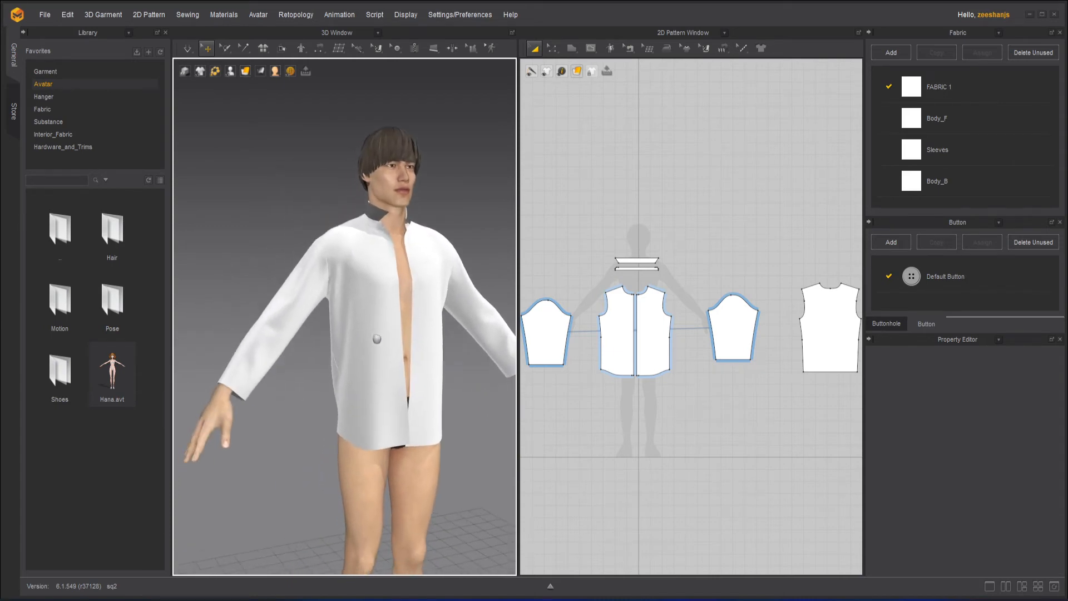
right_click(401, 280)
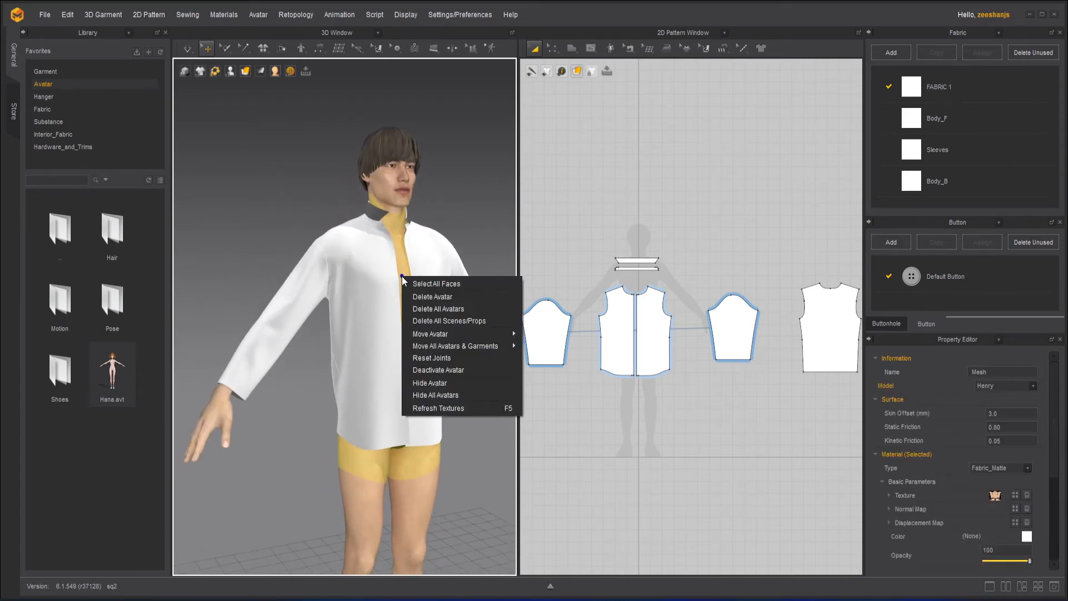
mouse_move(431, 334)
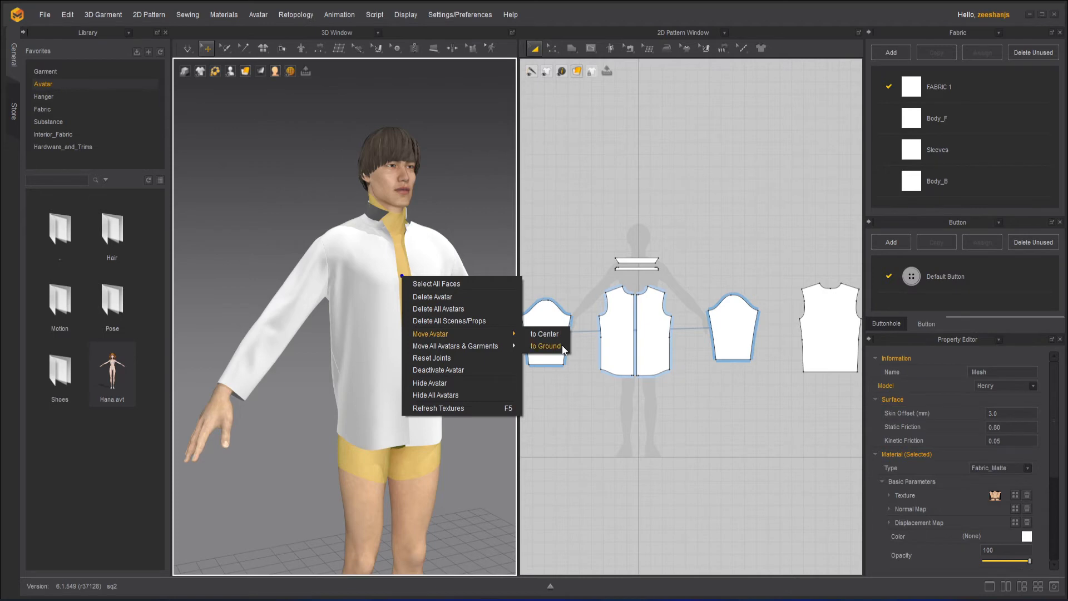
mouse_move(448, 369)
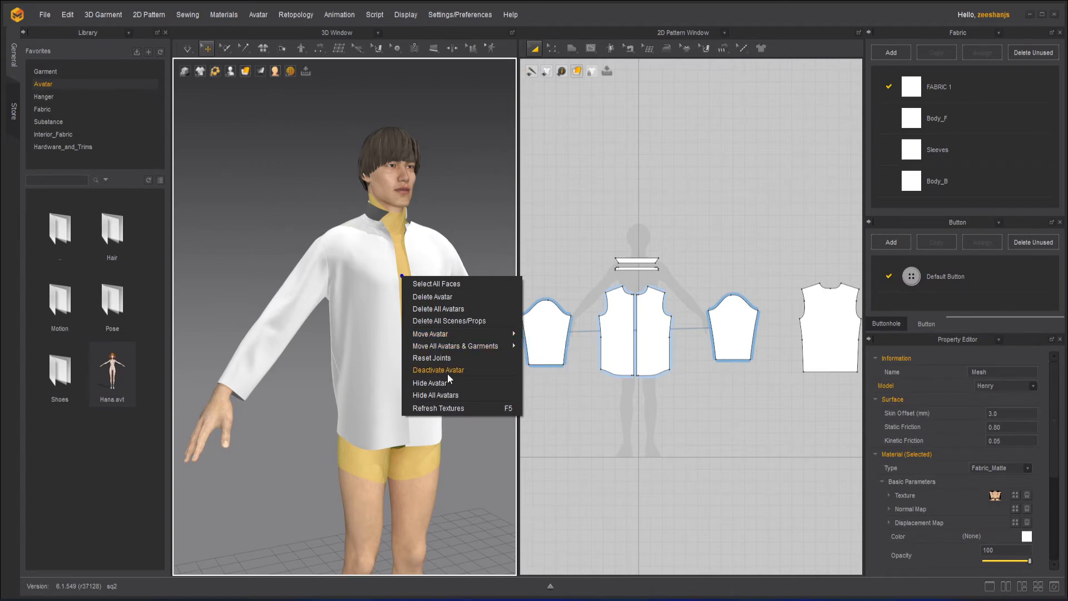
click(438, 369)
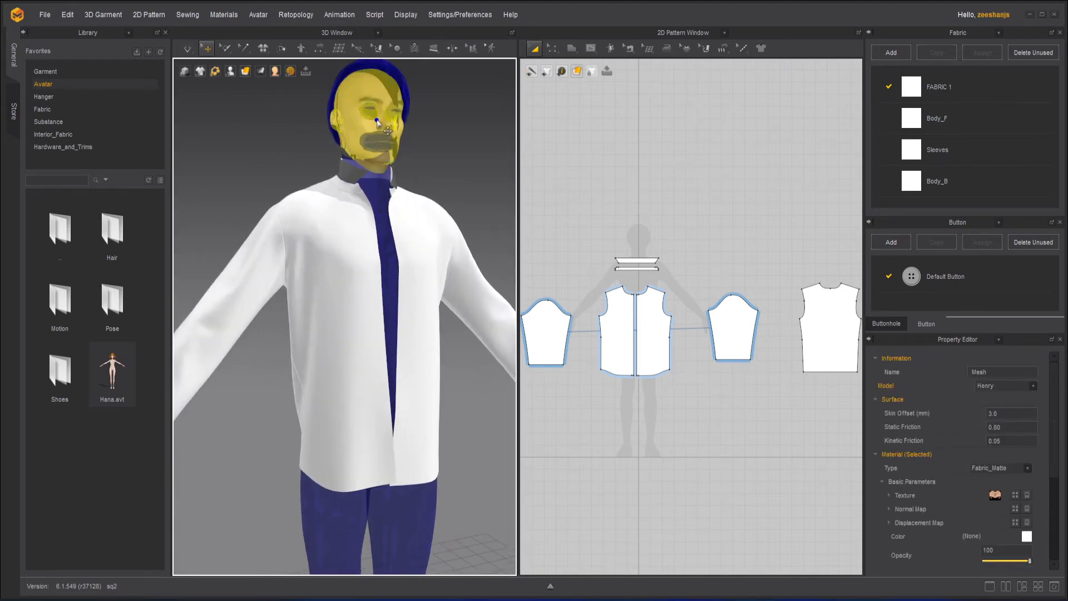
right_click(378, 122)
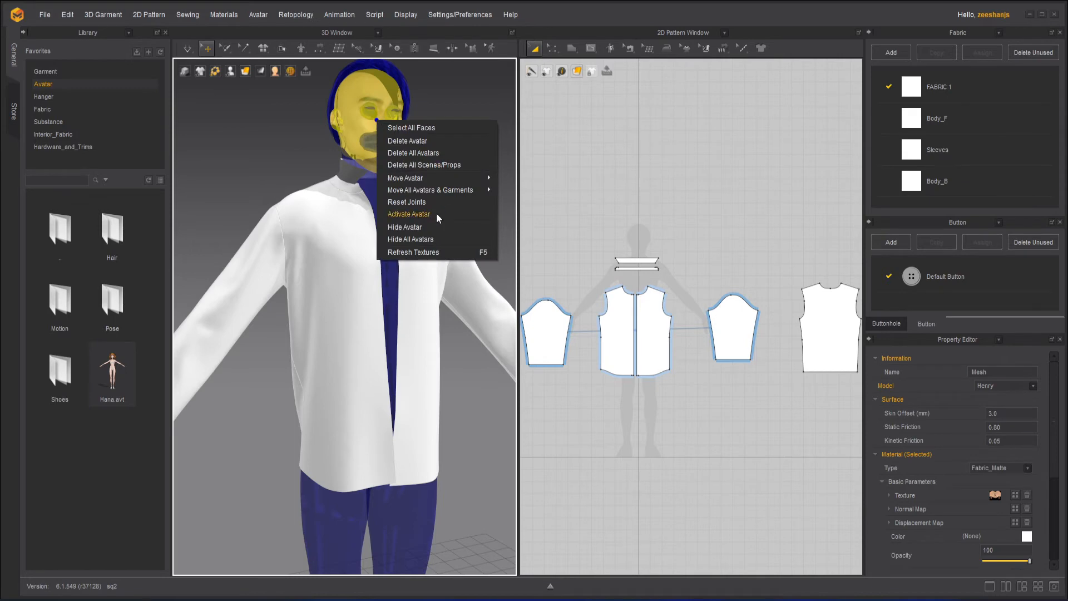
click(408, 214)
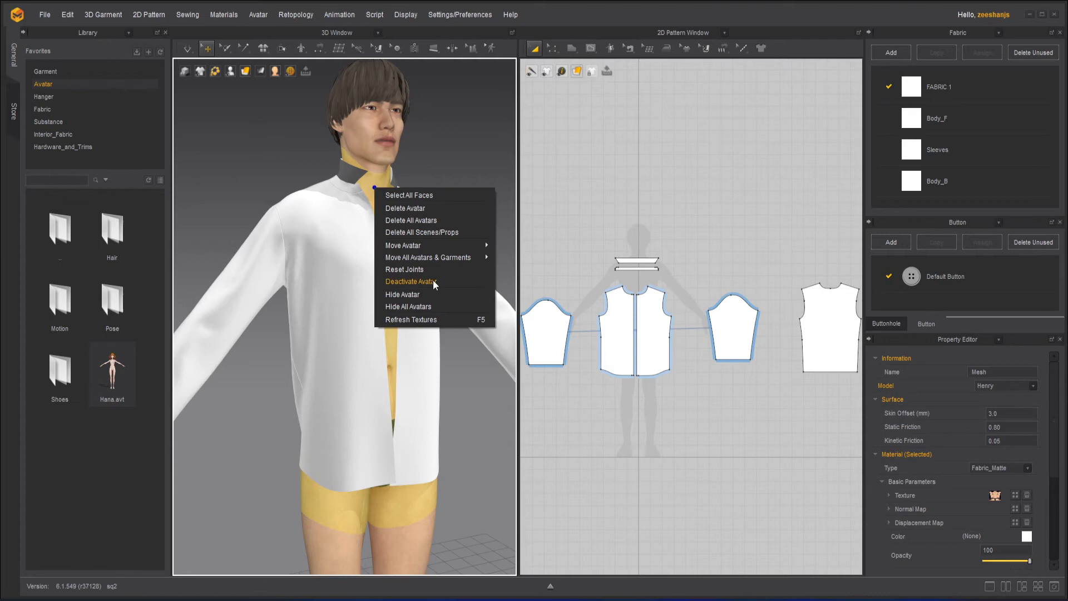
mouse_move(433, 300)
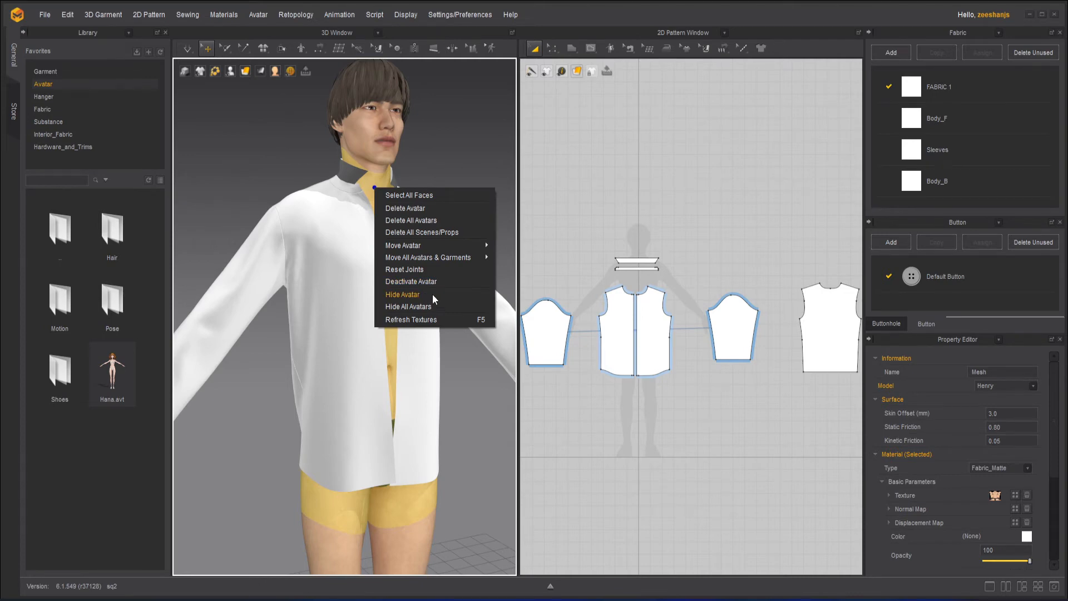
mouse_move(437, 319)
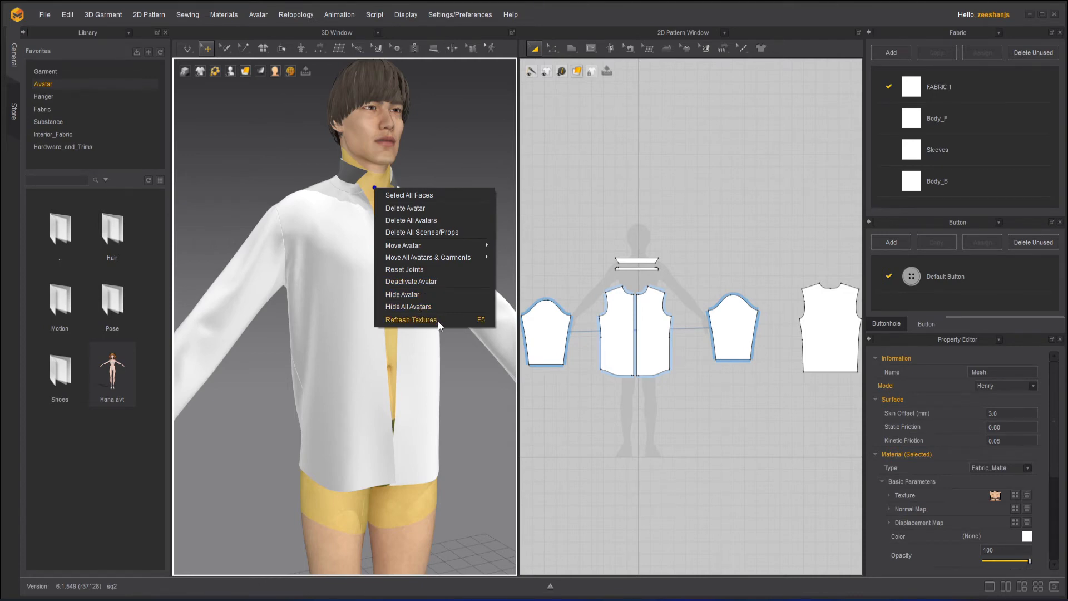
mouse_move(448, 144)
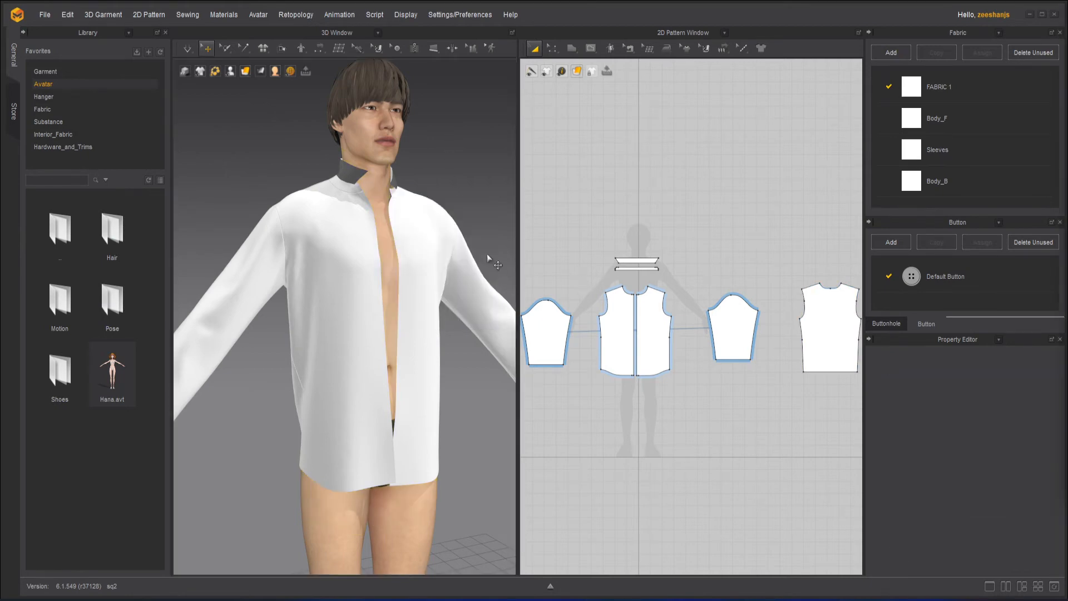
right_click(487, 260)
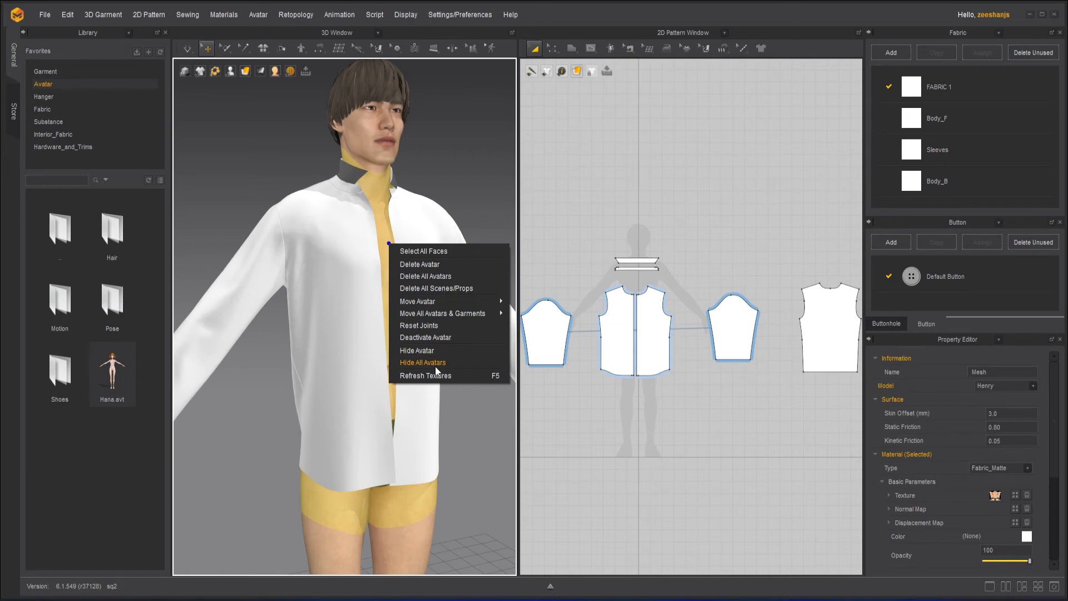
click(423, 361)
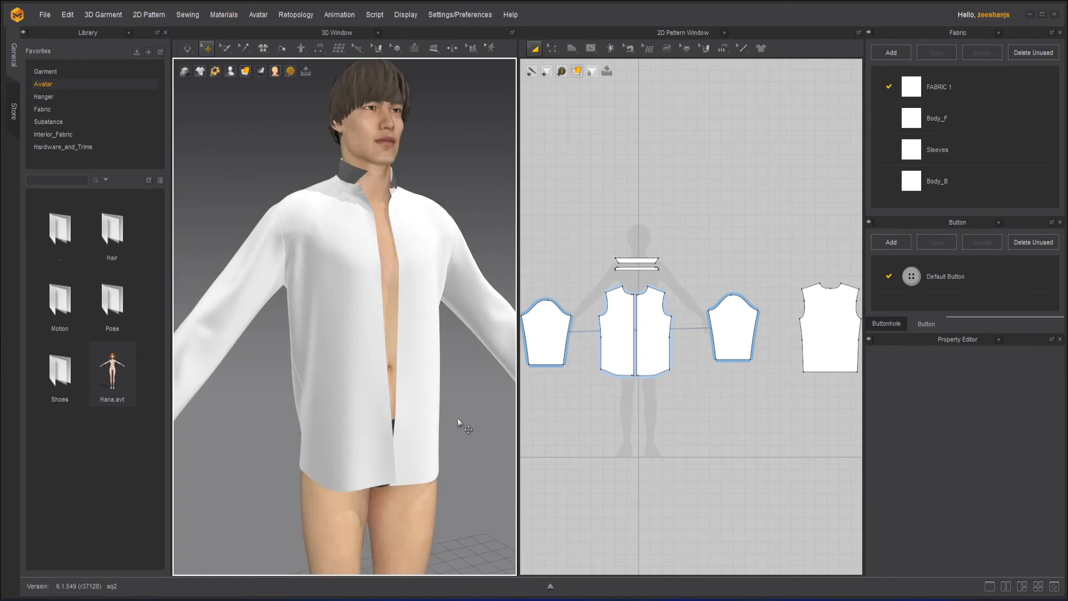
- Drag the loose white sneaker onto the avatar's bare foot
right_click(388, 298)
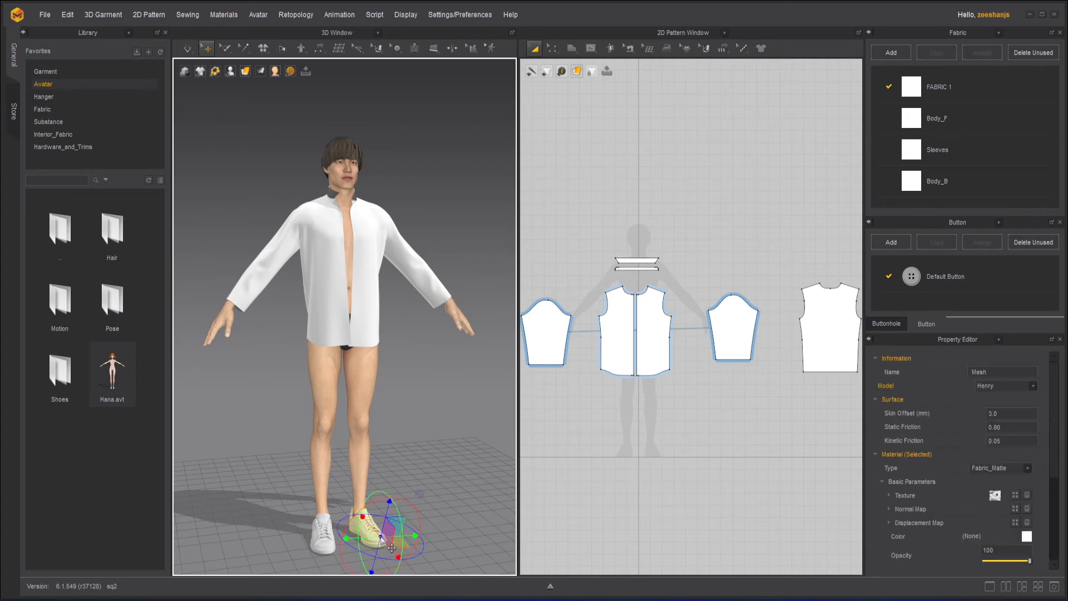
right_click(372, 539)
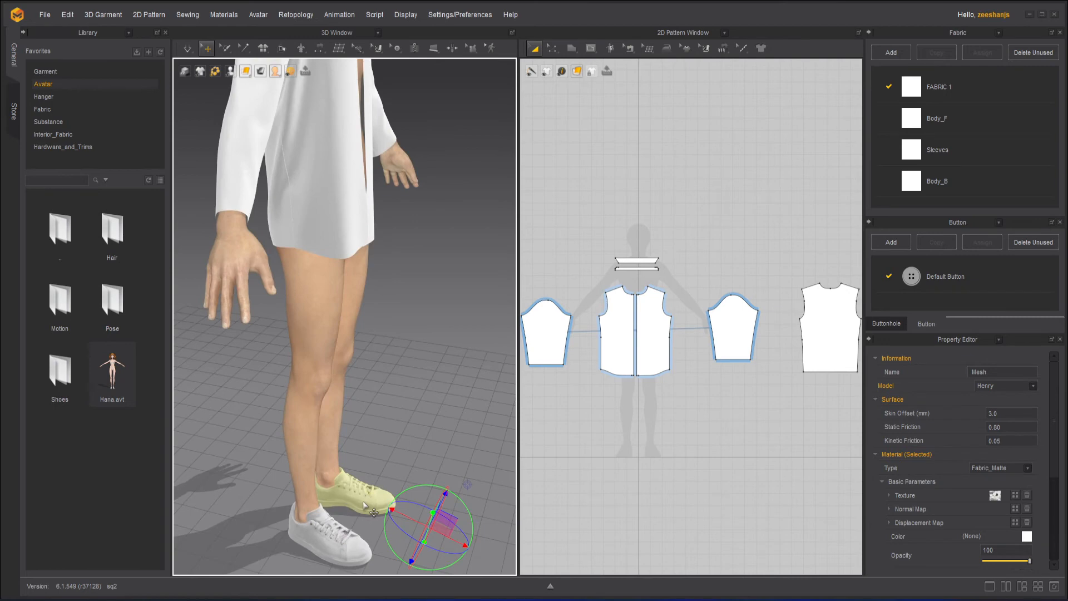
drag(430, 528, 374, 504)
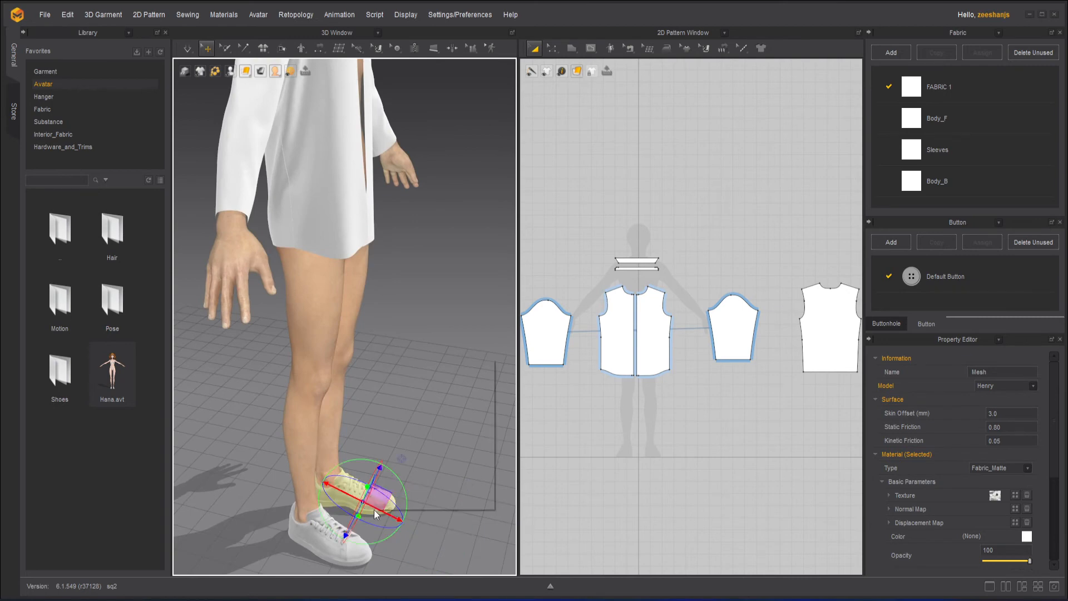
- Drop the avatar onto the ground grid with Move Avatar > to Ground
right_click(375, 514)
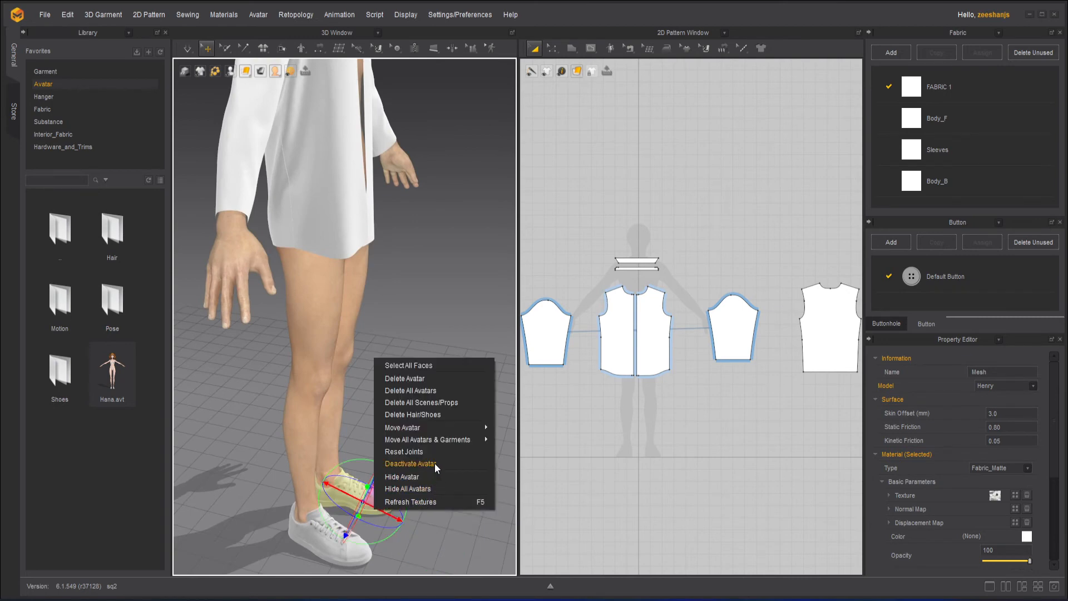
mouse_move(427, 439)
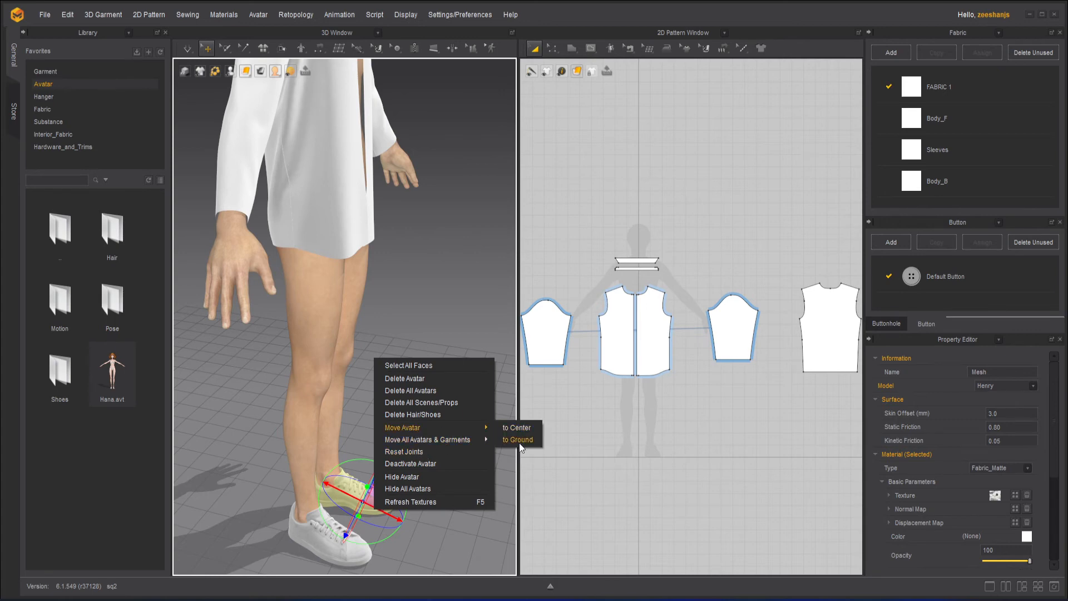
click(518, 439)
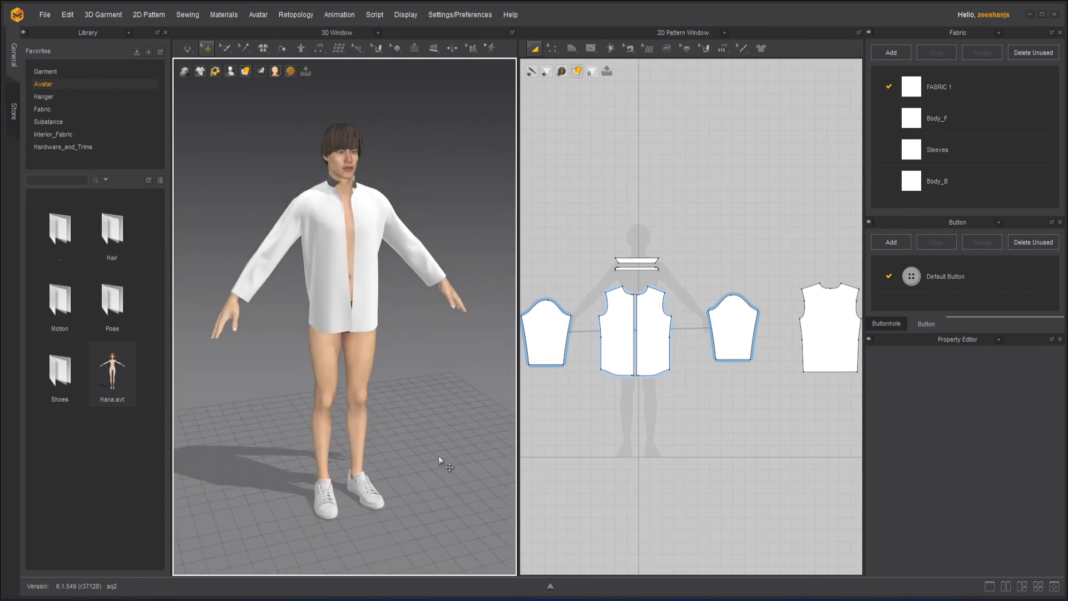
mouse_move(423, 485)
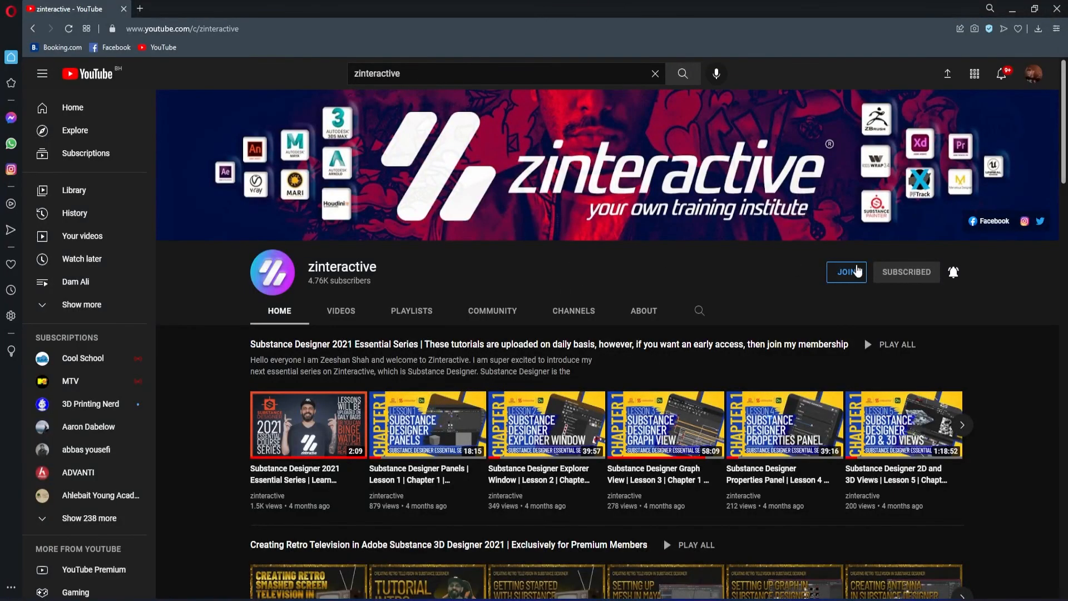
- View the YouTube channel's membership page and dismiss the file-added notice
click(845, 272)
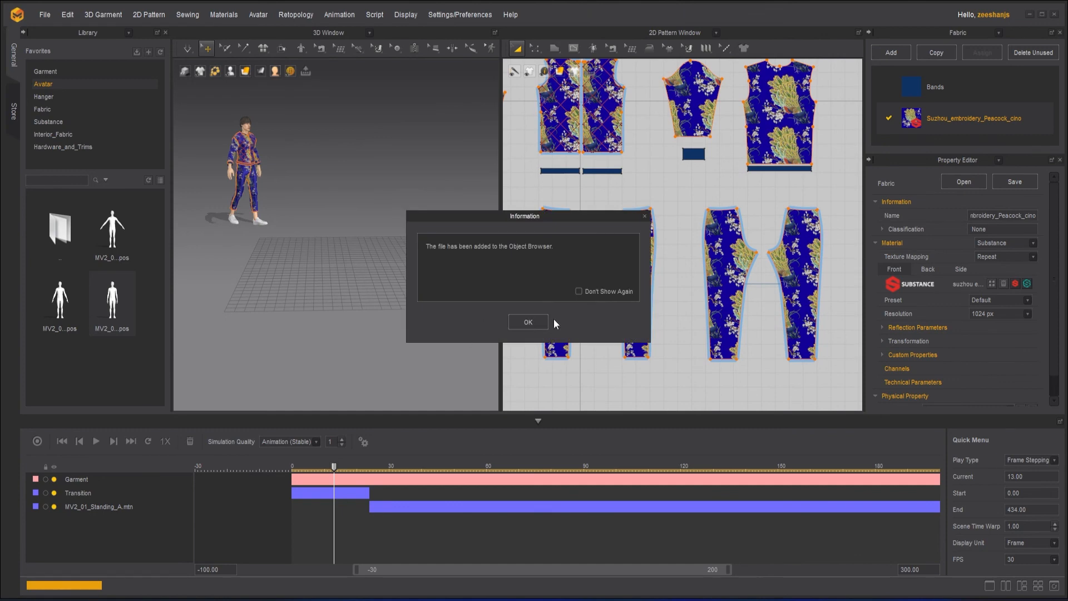
click(527, 322)
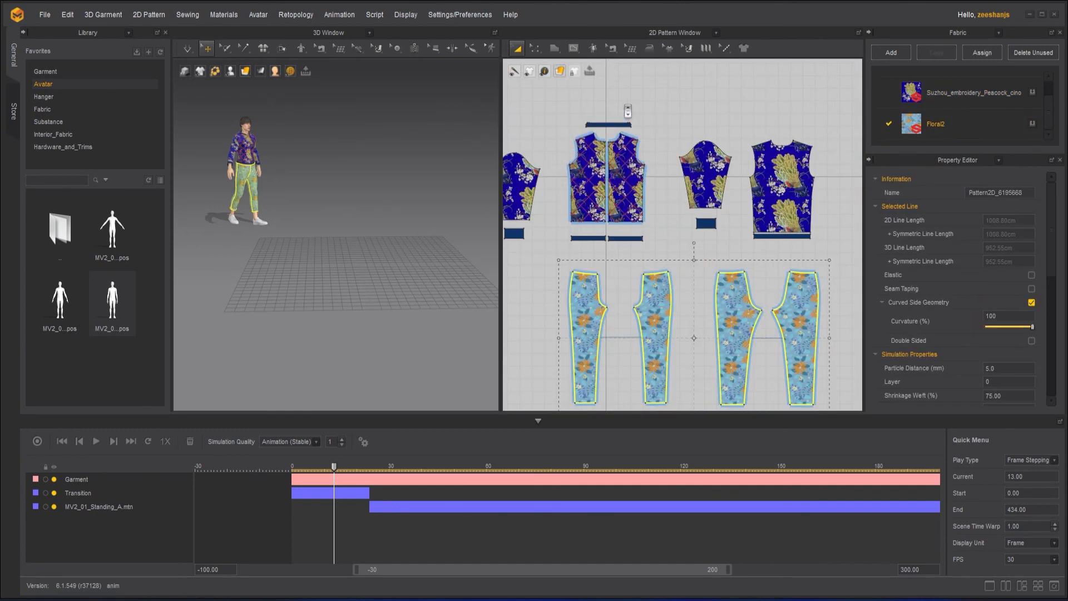